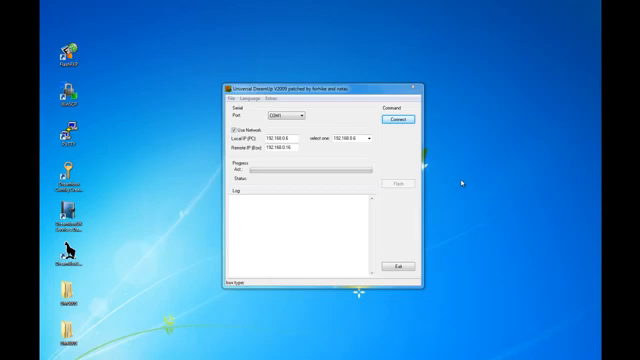
Start the network connection to the DreamBox so it becomes attached and ready.
{"action": "left_click", "coordinate": [392, 120]}
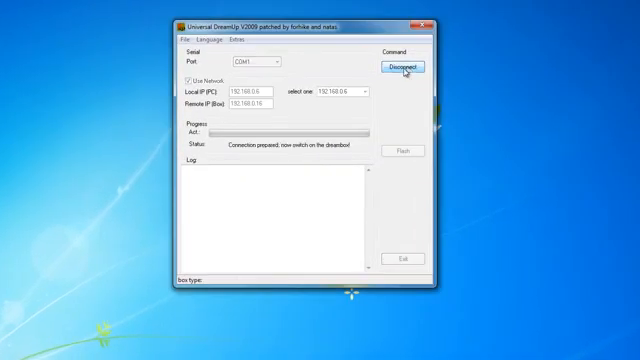
{"action": "mouse_move", "coordinate": [490, 152]}
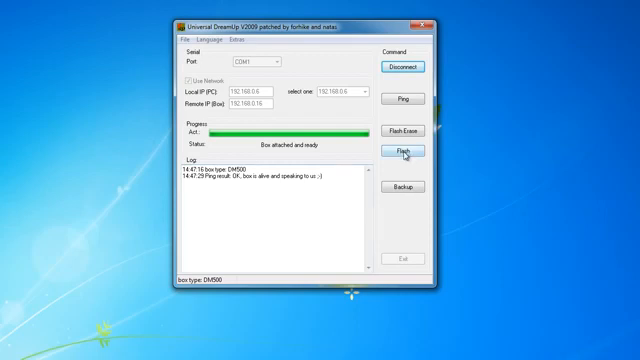
Start the Flash image picker and browse into the folder holding the DM500 image.
{"action": "left_click", "coordinate": [400, 152]}
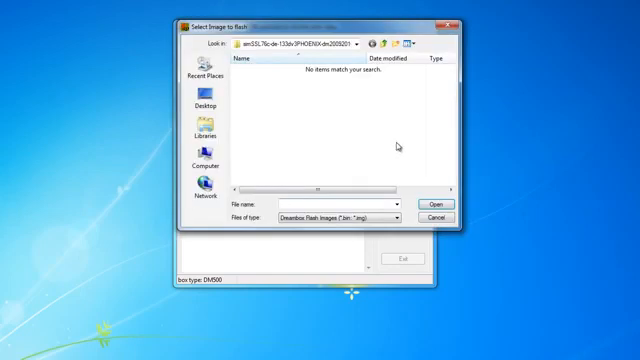
{"action": "left_click", "coordinate": [204, 104]}
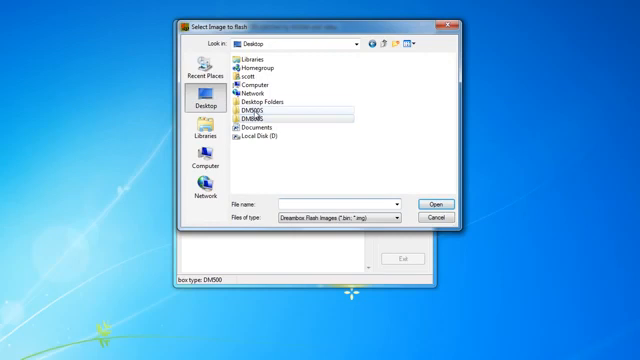
{"action": "double_click", "coordinate": [256, 108]}
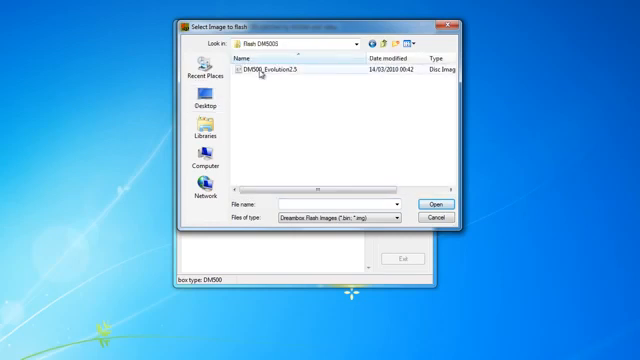
Choose the DM500 image file, prompting the flash-erase confirmation.
{"action": "left_click", "coordinate": [408, 200]}
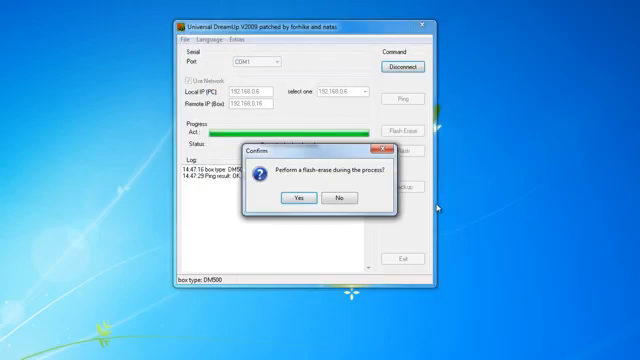
{"action": "mouse_move", "coordinate": [312, 254]}
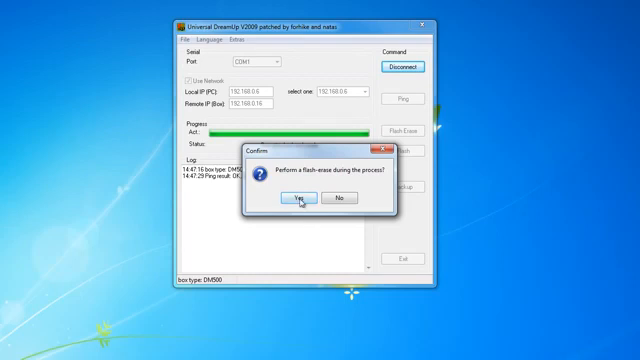
Confirm the flash erase, let flashing finish successfully, then disconnect from the receiver.
{"action": "left_click", "coordinate": [292, 204]}
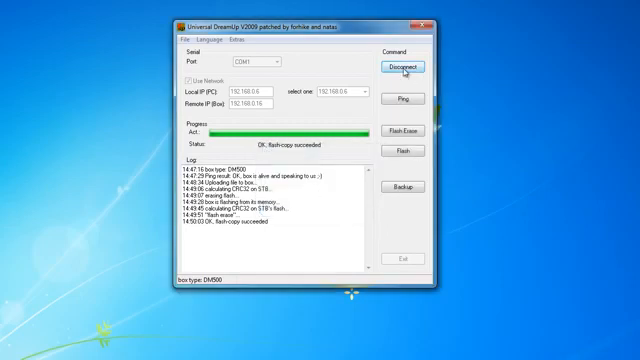
{"action": "left_click", "coordinate": [396, 66]}
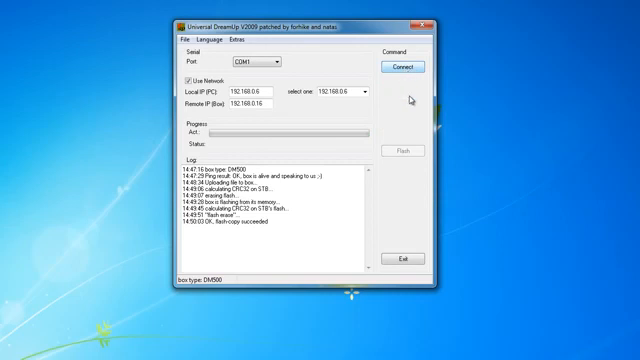